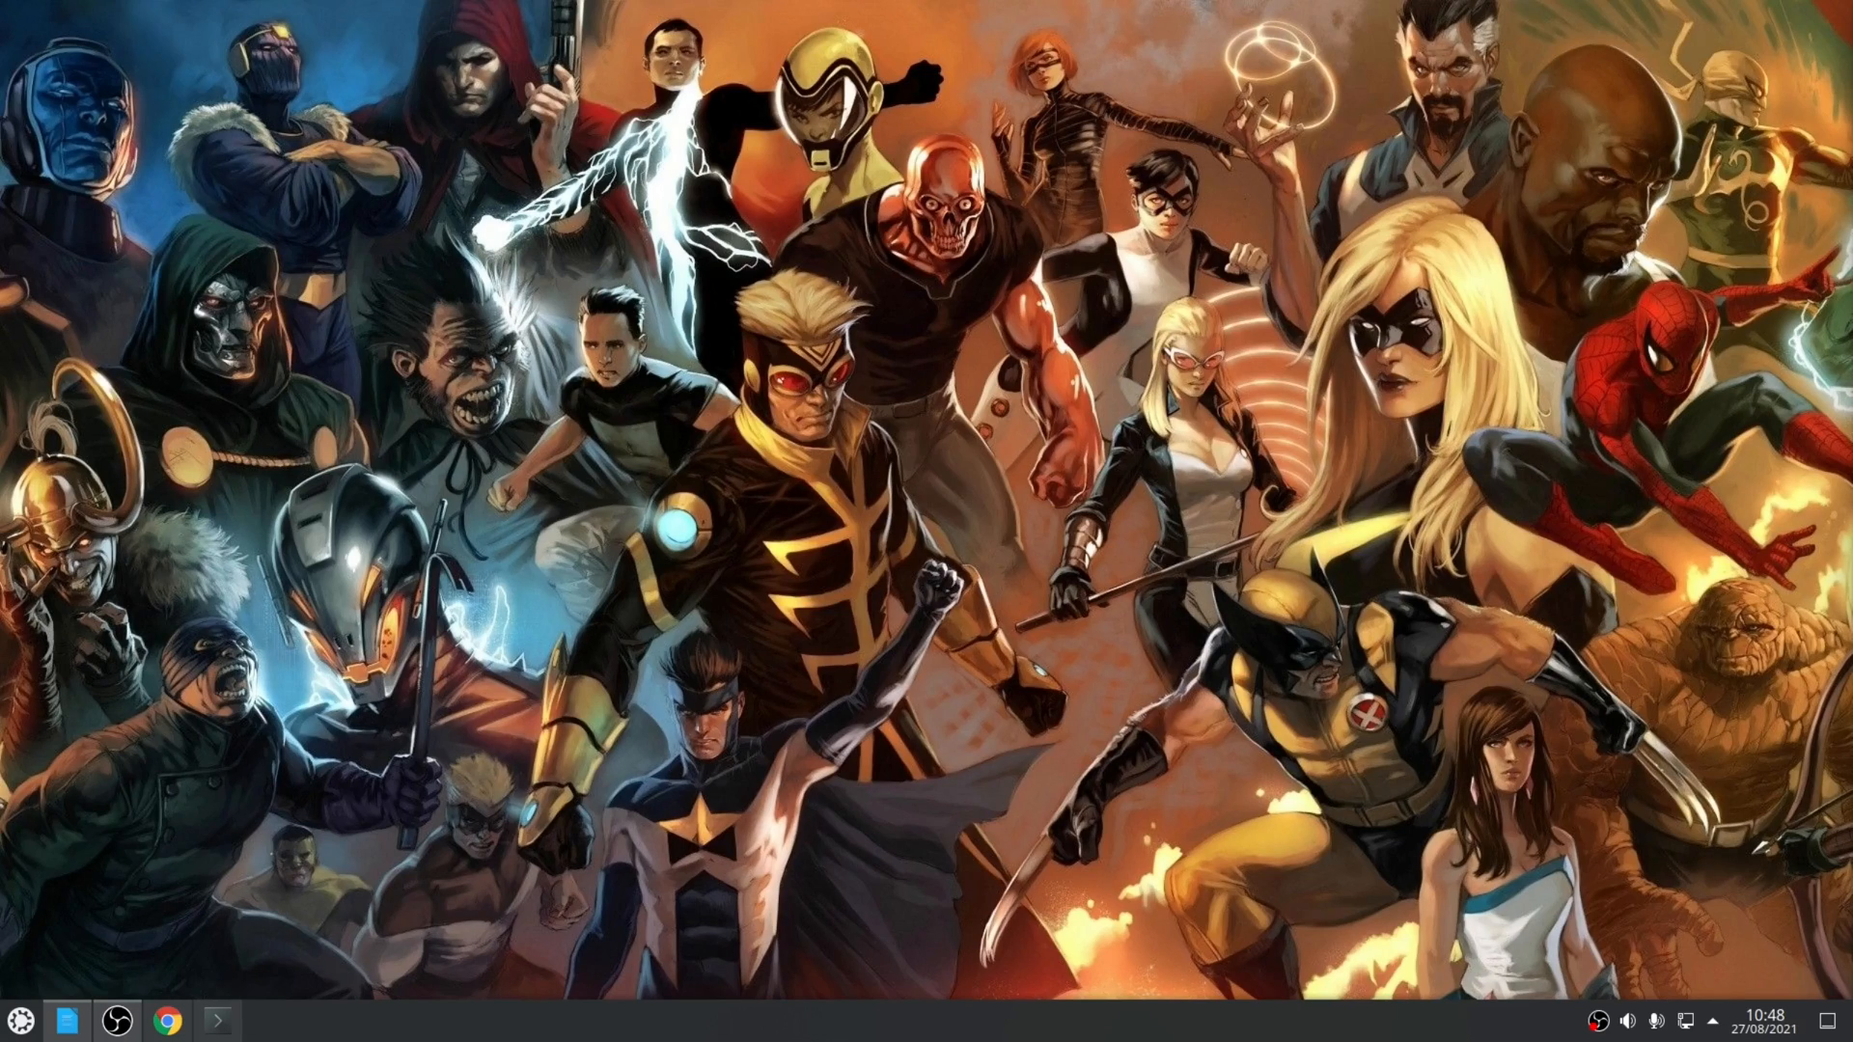
# Step: Launch Google Chrome from the taskbar to load the AppImage and AppImageLauncher pages
pyautogui.click(165, 1019)
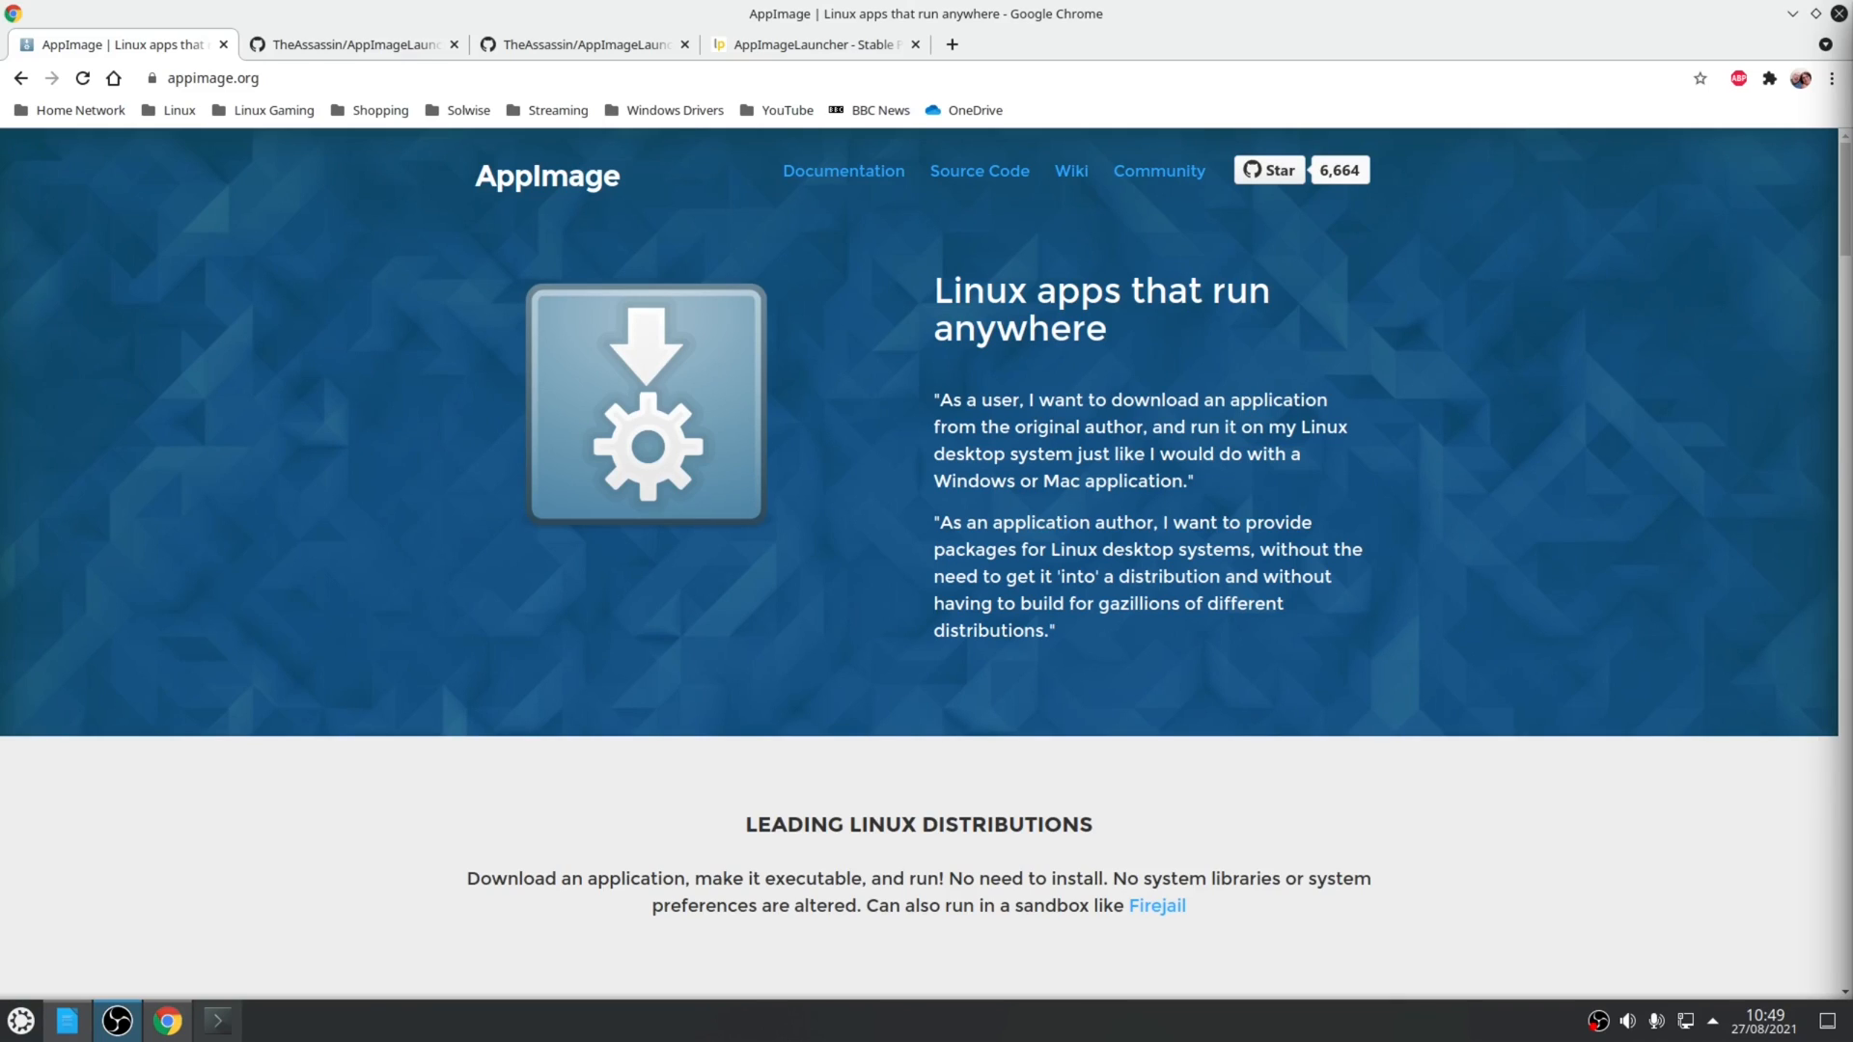
# Step: View the AppImageLauncher GitHub installation section, then the stable PPA Launchpad page
pyautogui.click(348, 44)
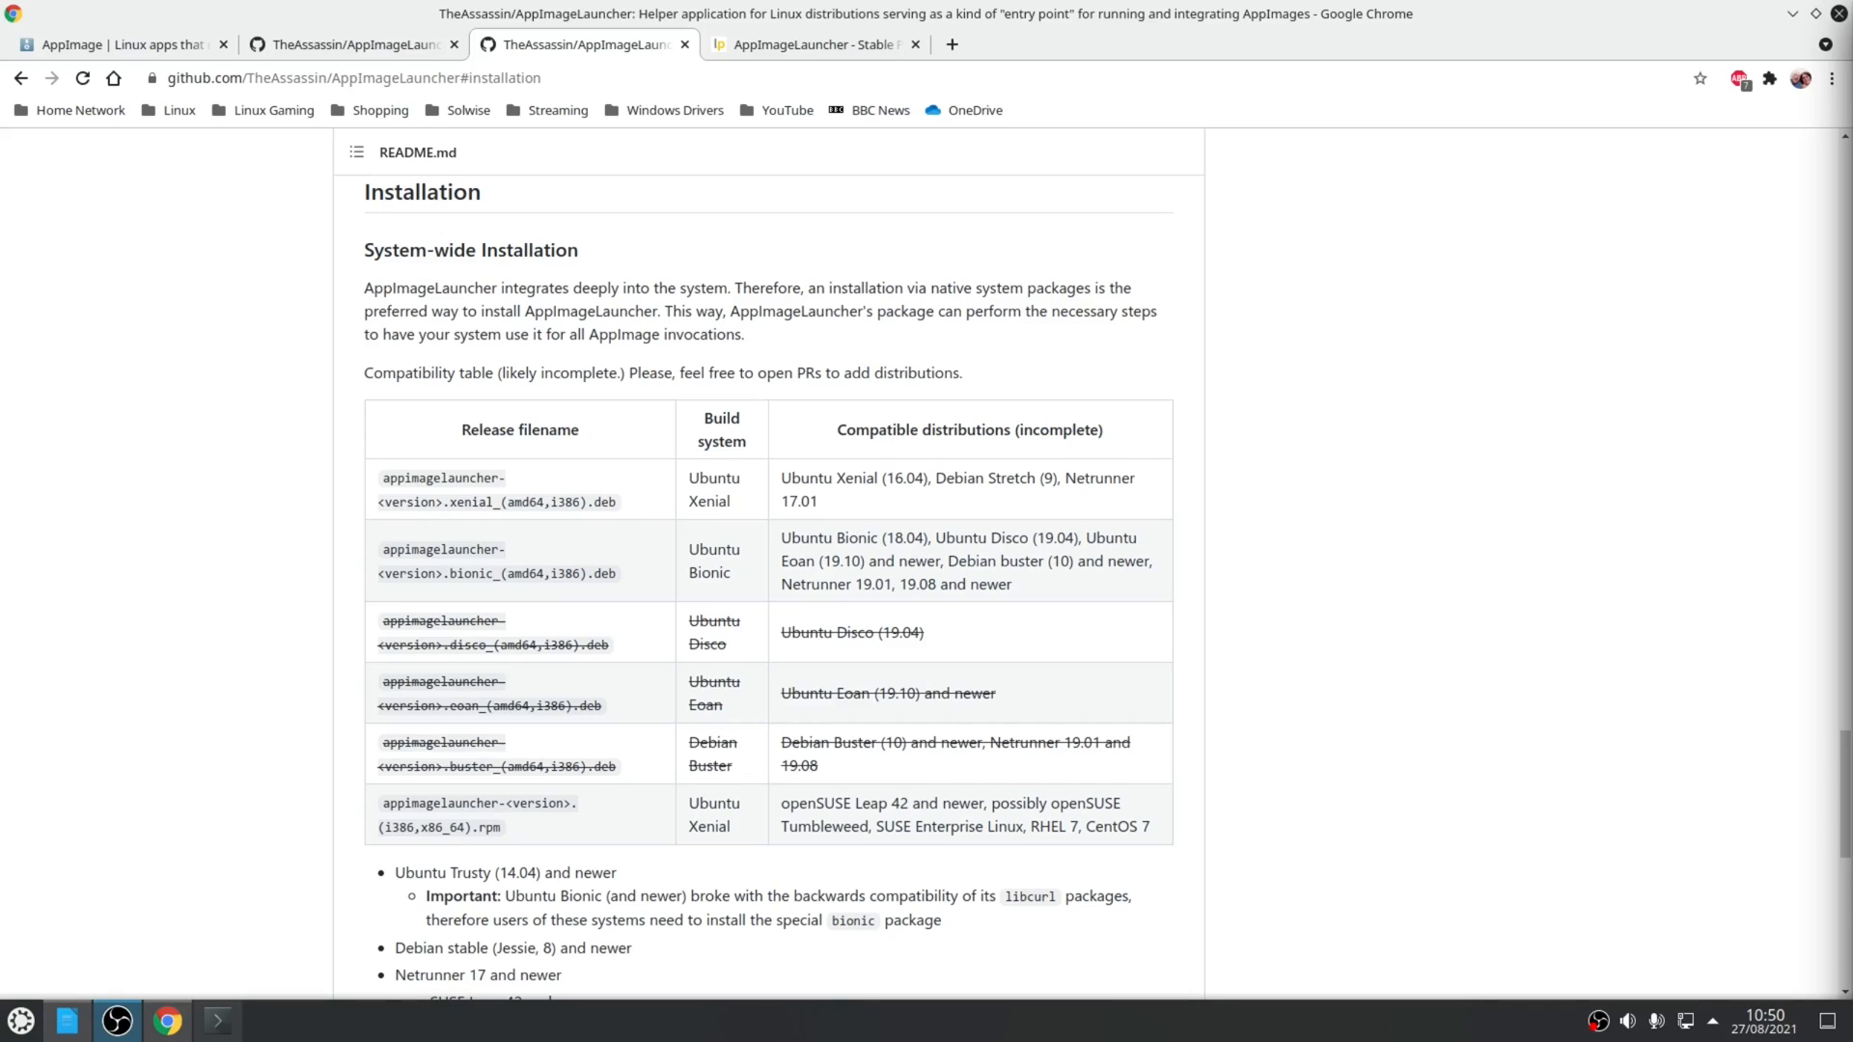
pyautogui.click(812, 44)
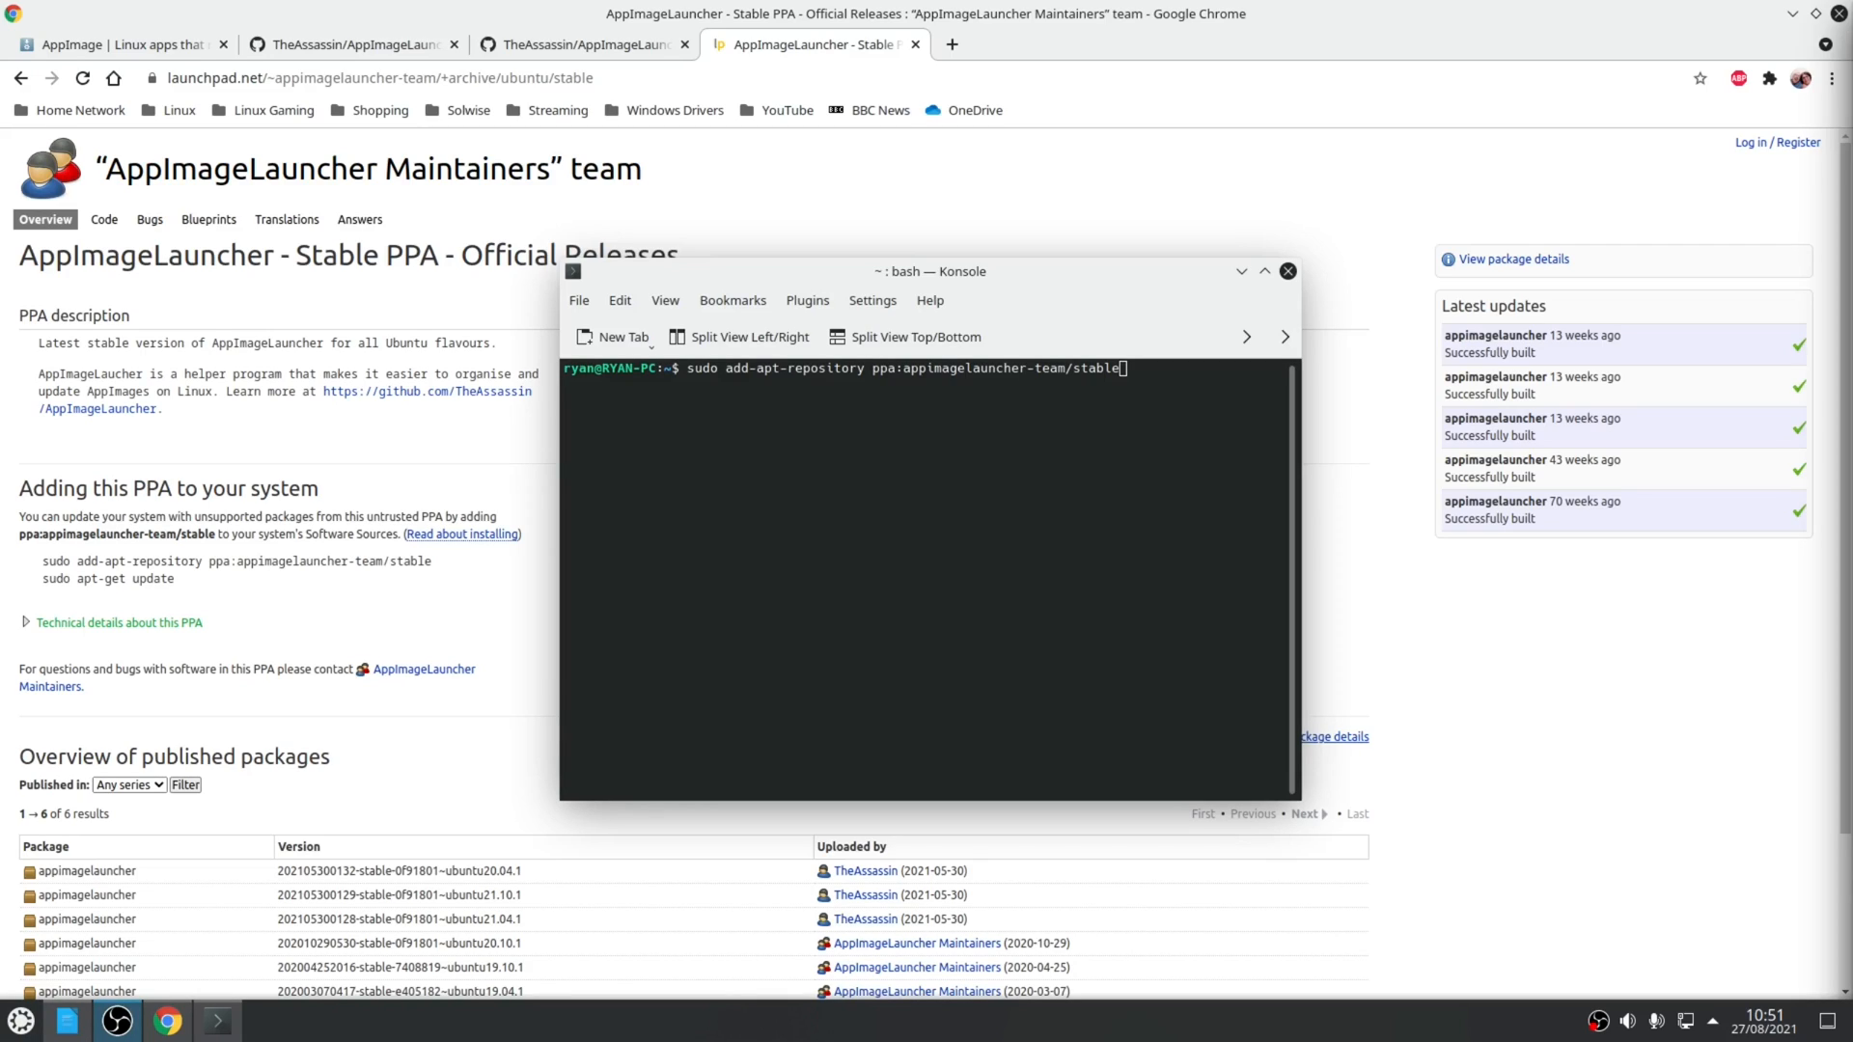
pyautogui.moveTo(1079, 592)
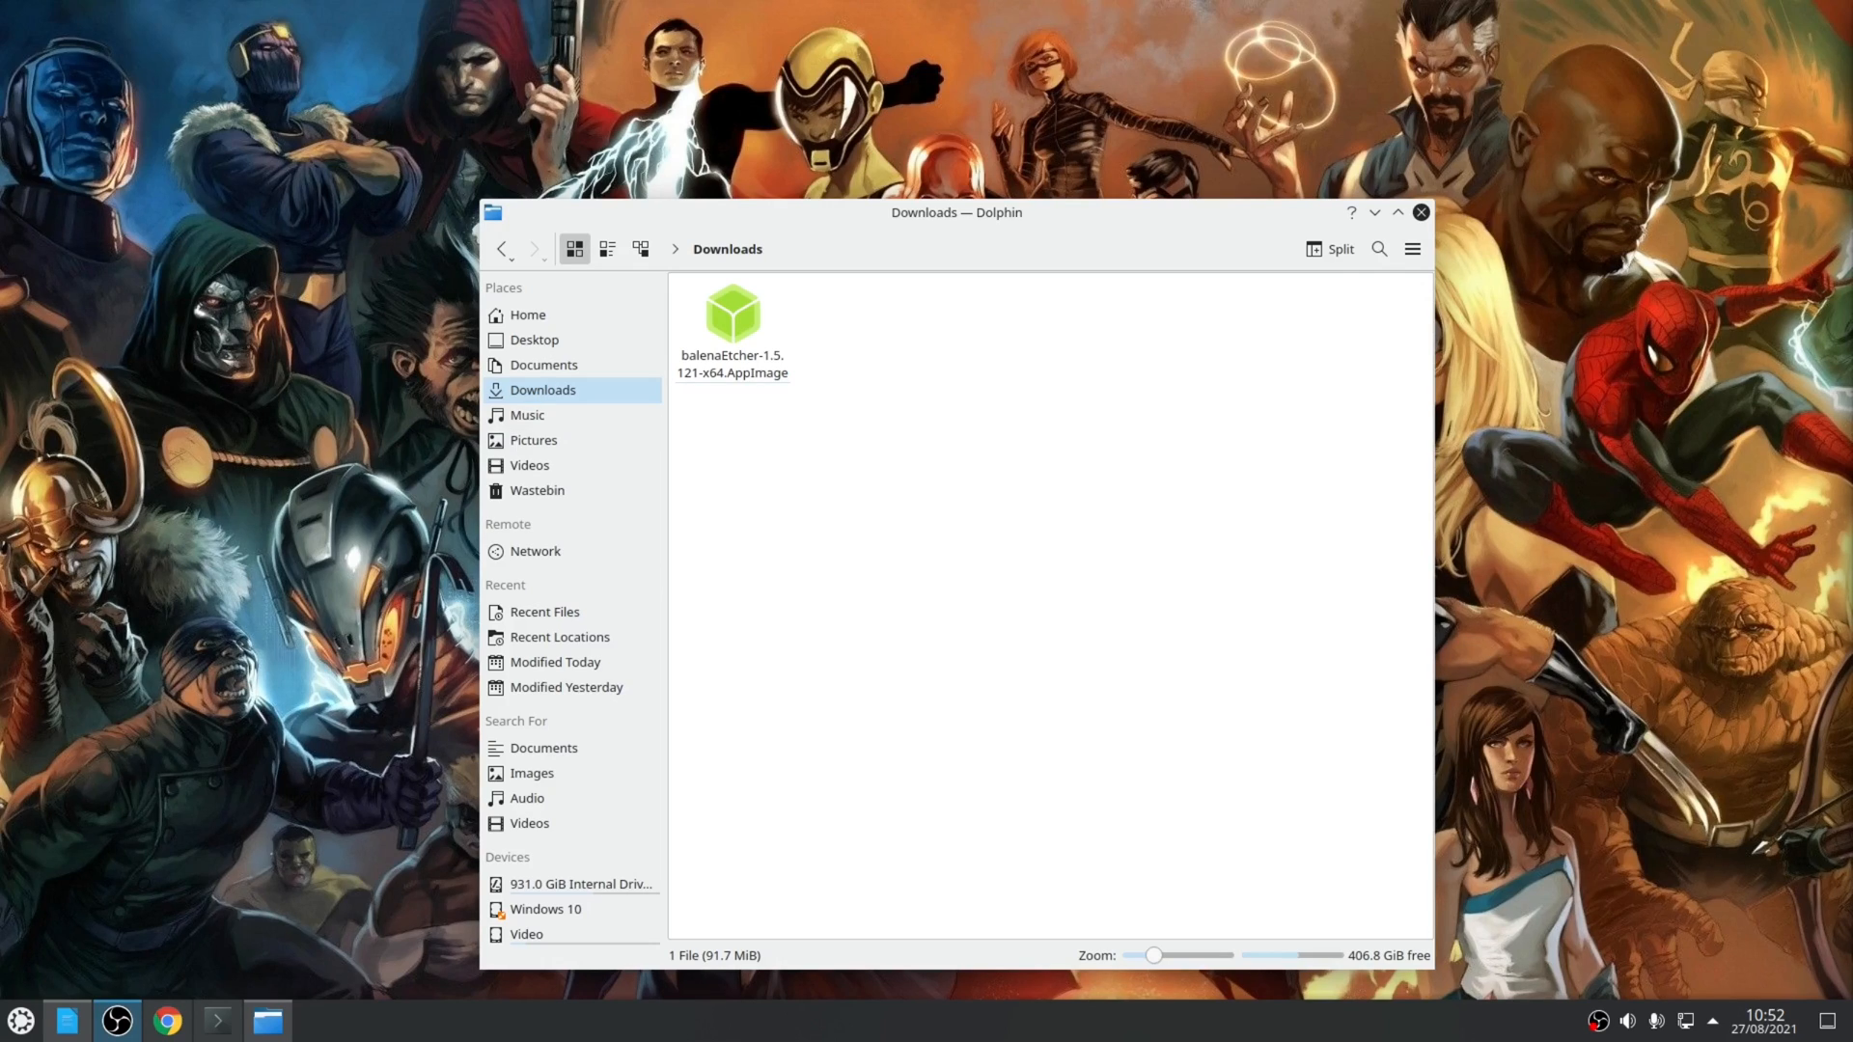
# Step: Run the balenaEtcher AppImage from Downloads, letting AppImageLauncher integrate it
pyautogui.doubleClick(732, 316)
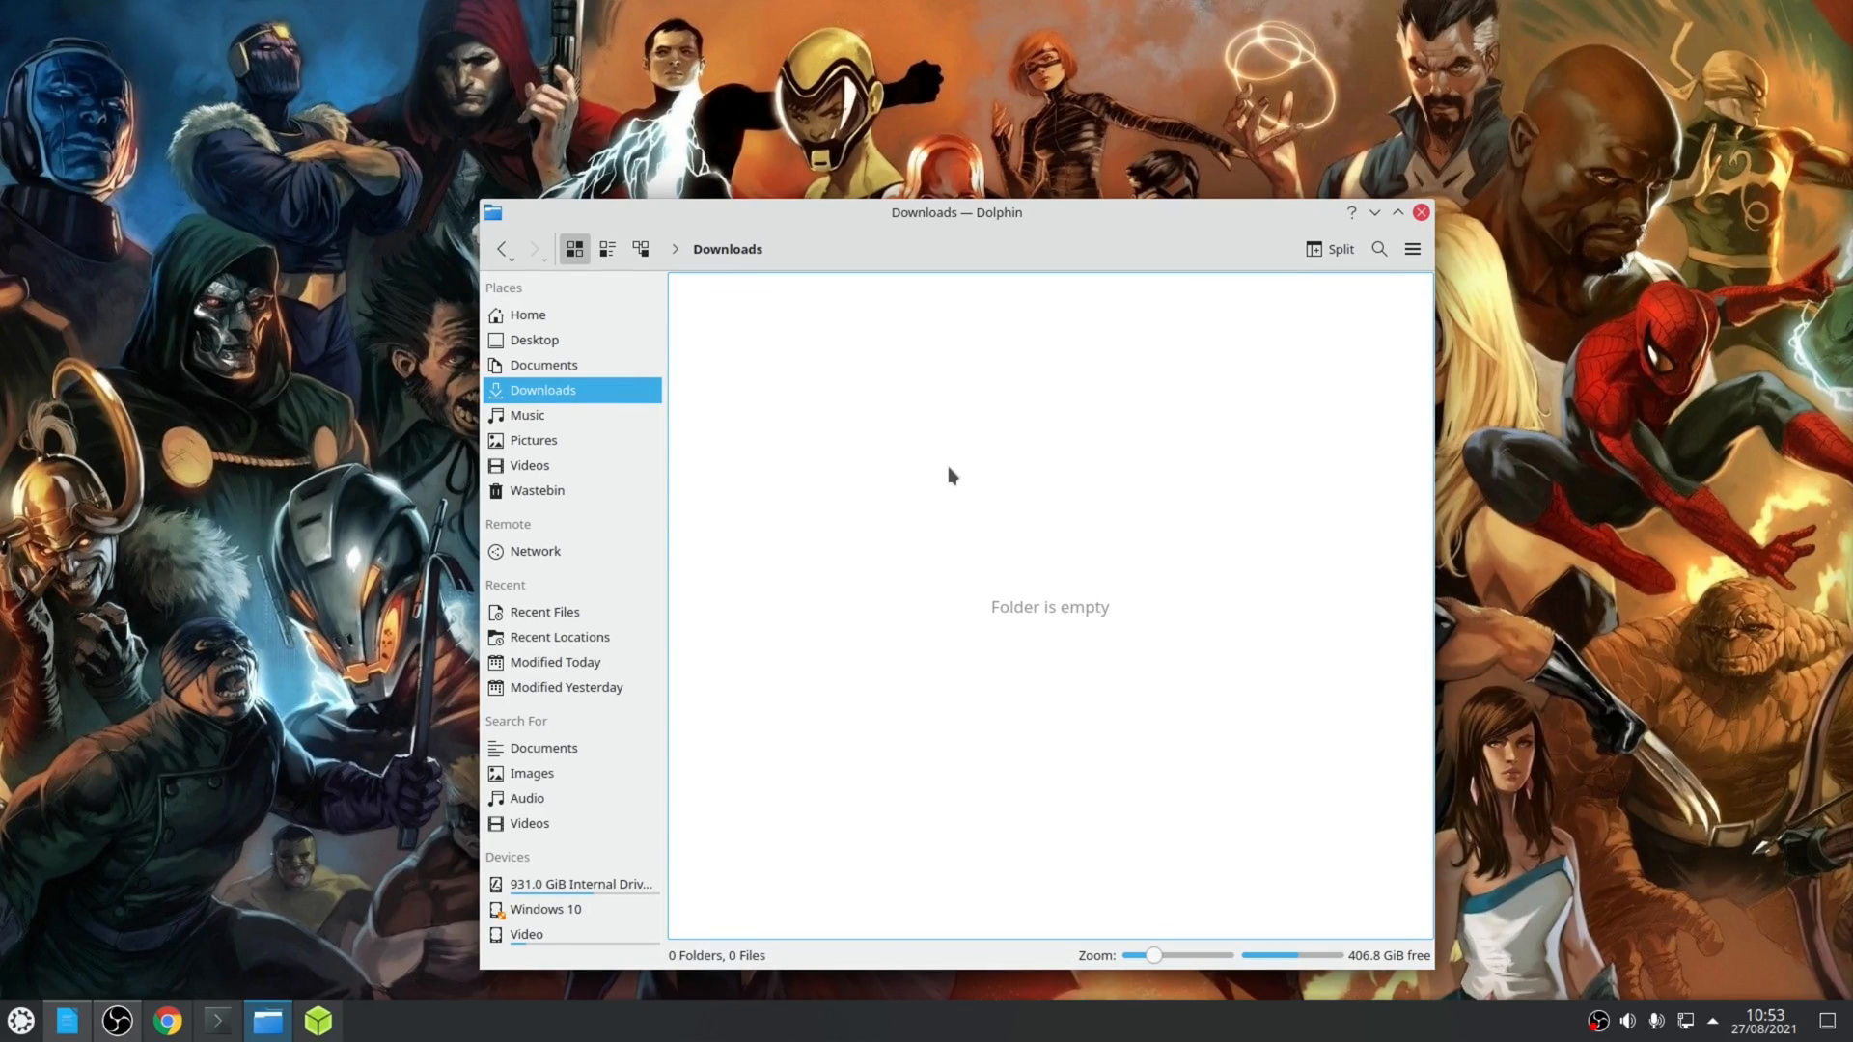
# Step: Remove balenaEtcher from the home Applications folder and close Dolphin
pyautogui.click(527, 315)
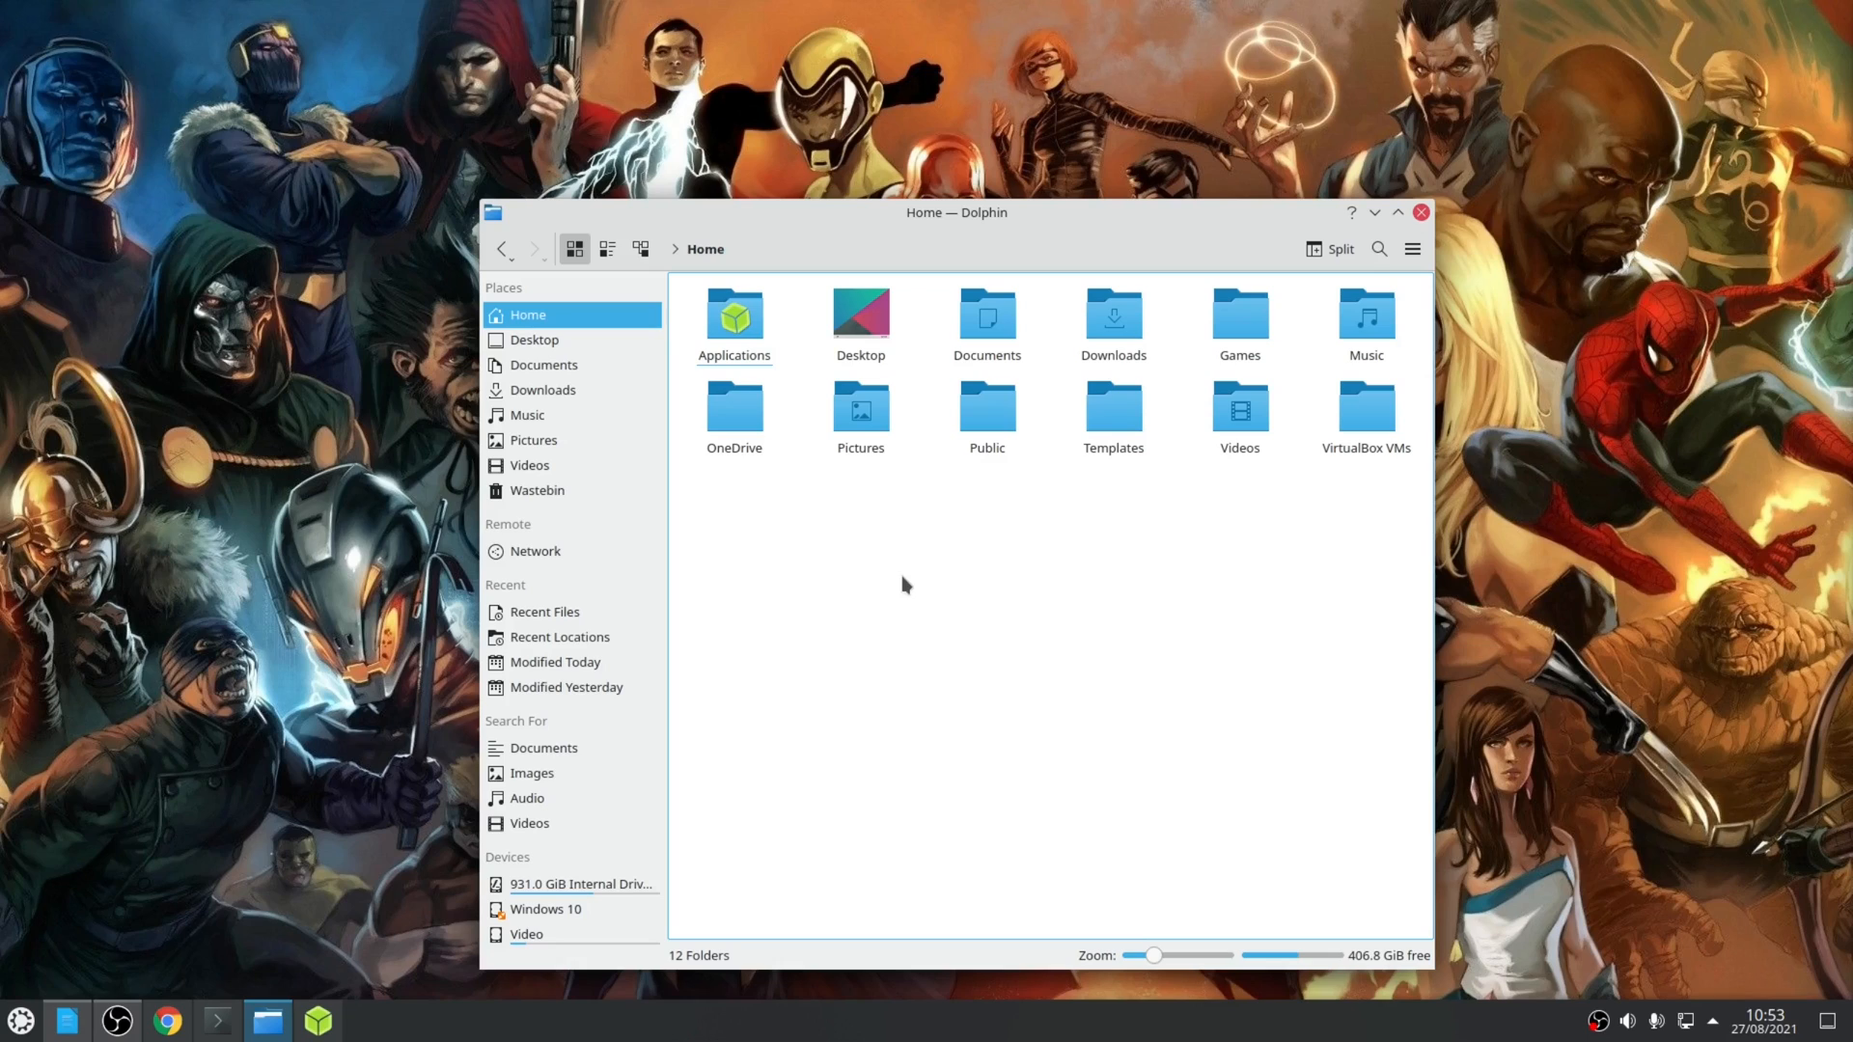
pyautogui.click(20, 1020)
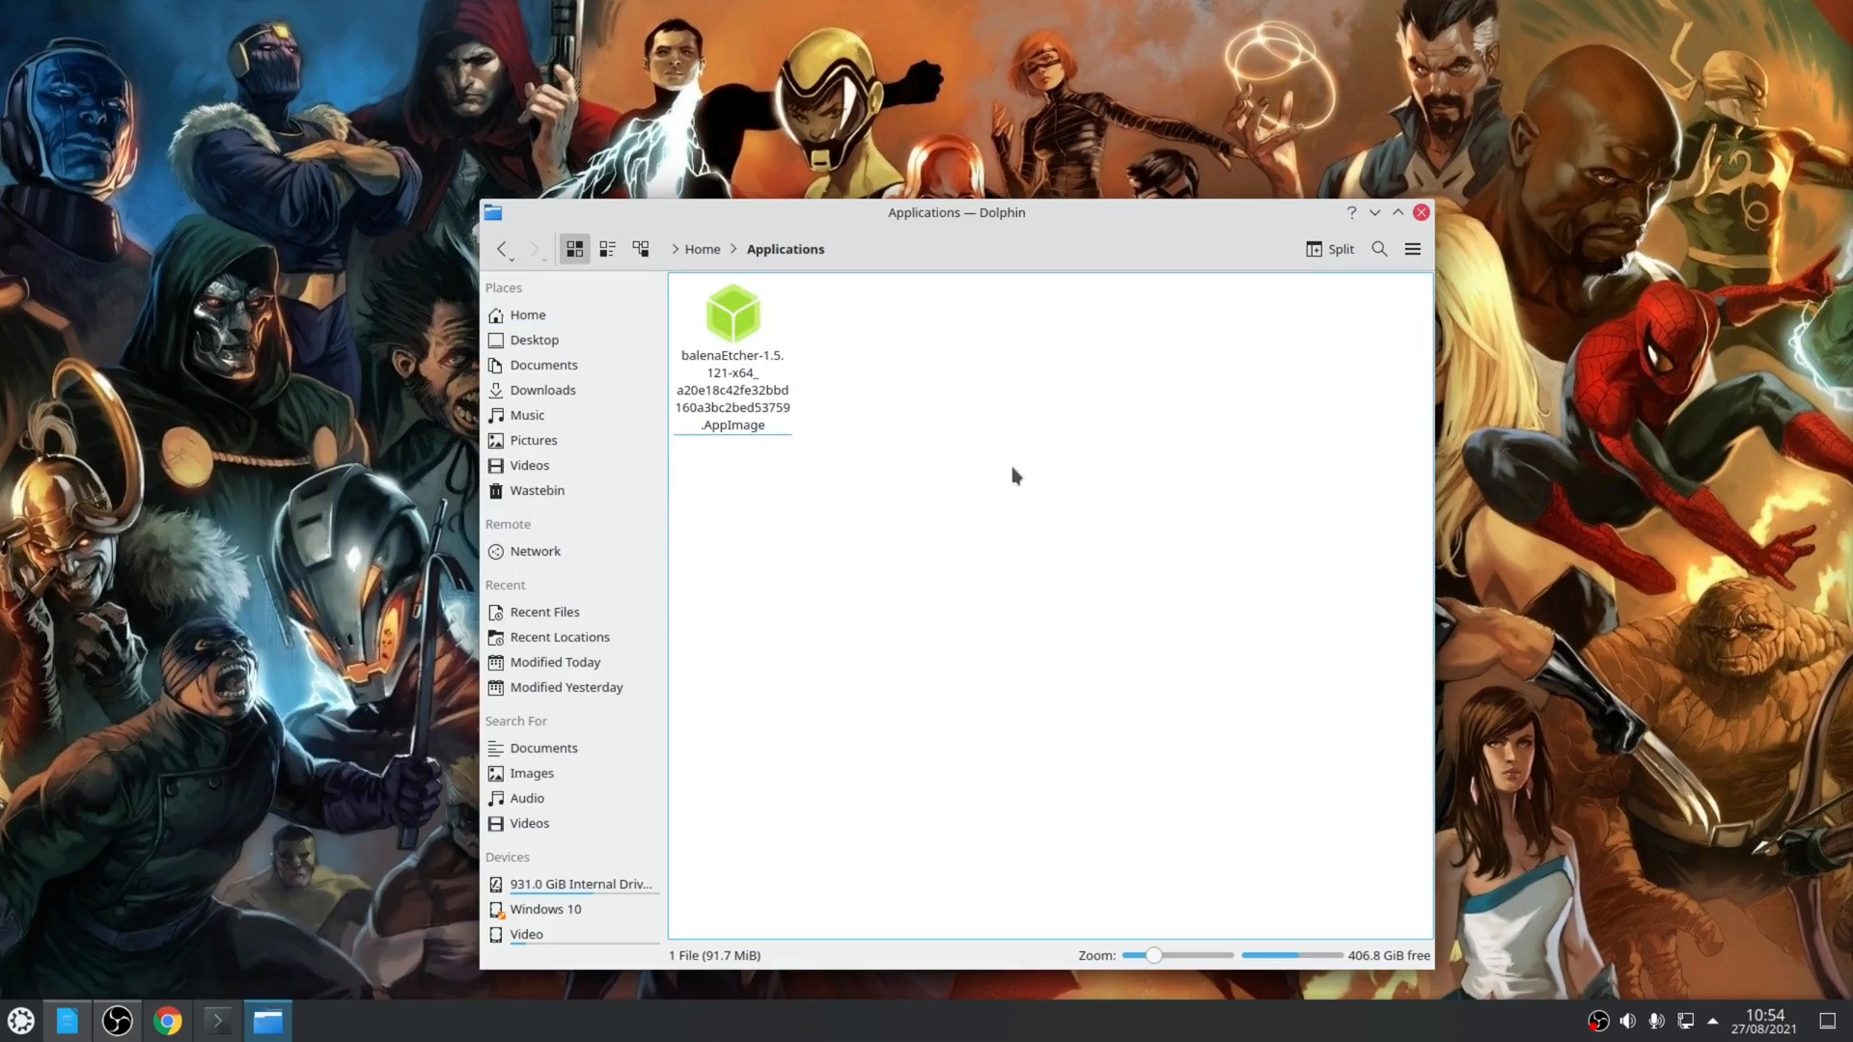
pyautogui.moveTo(825, 418)
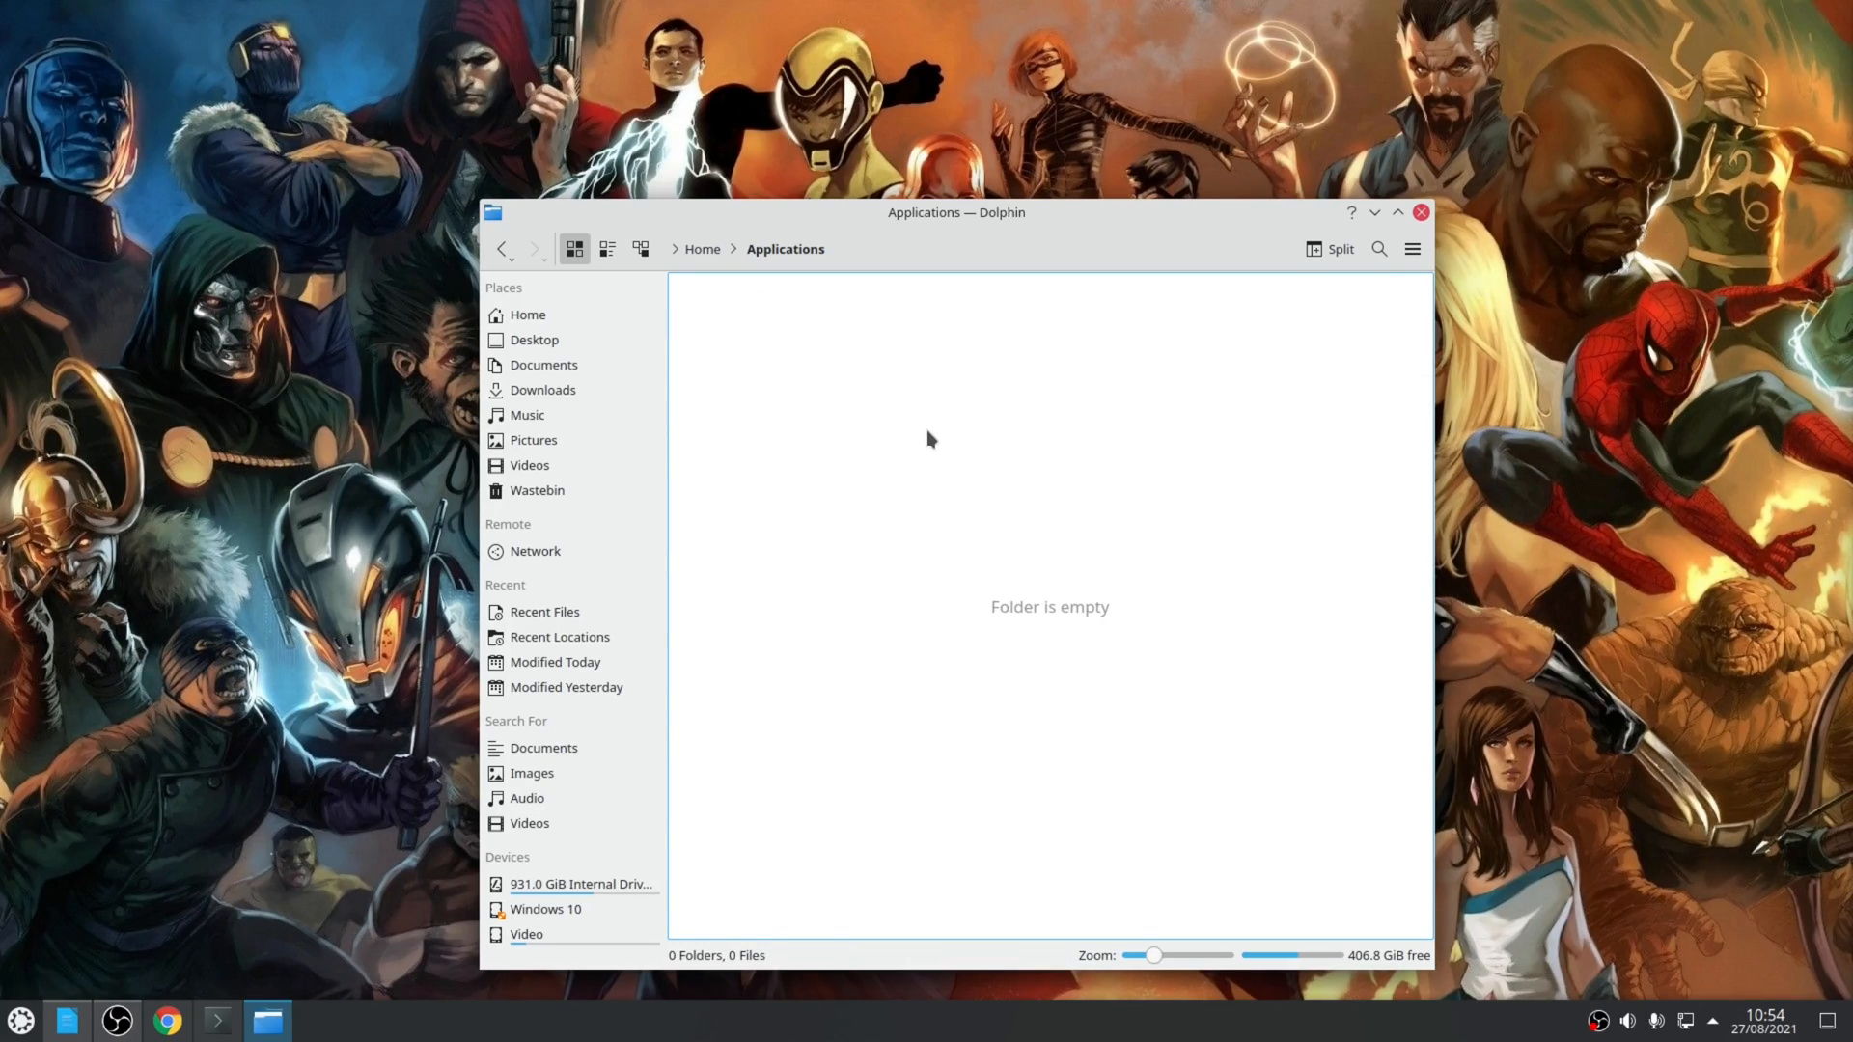
pyautogui.click(1421, 211)
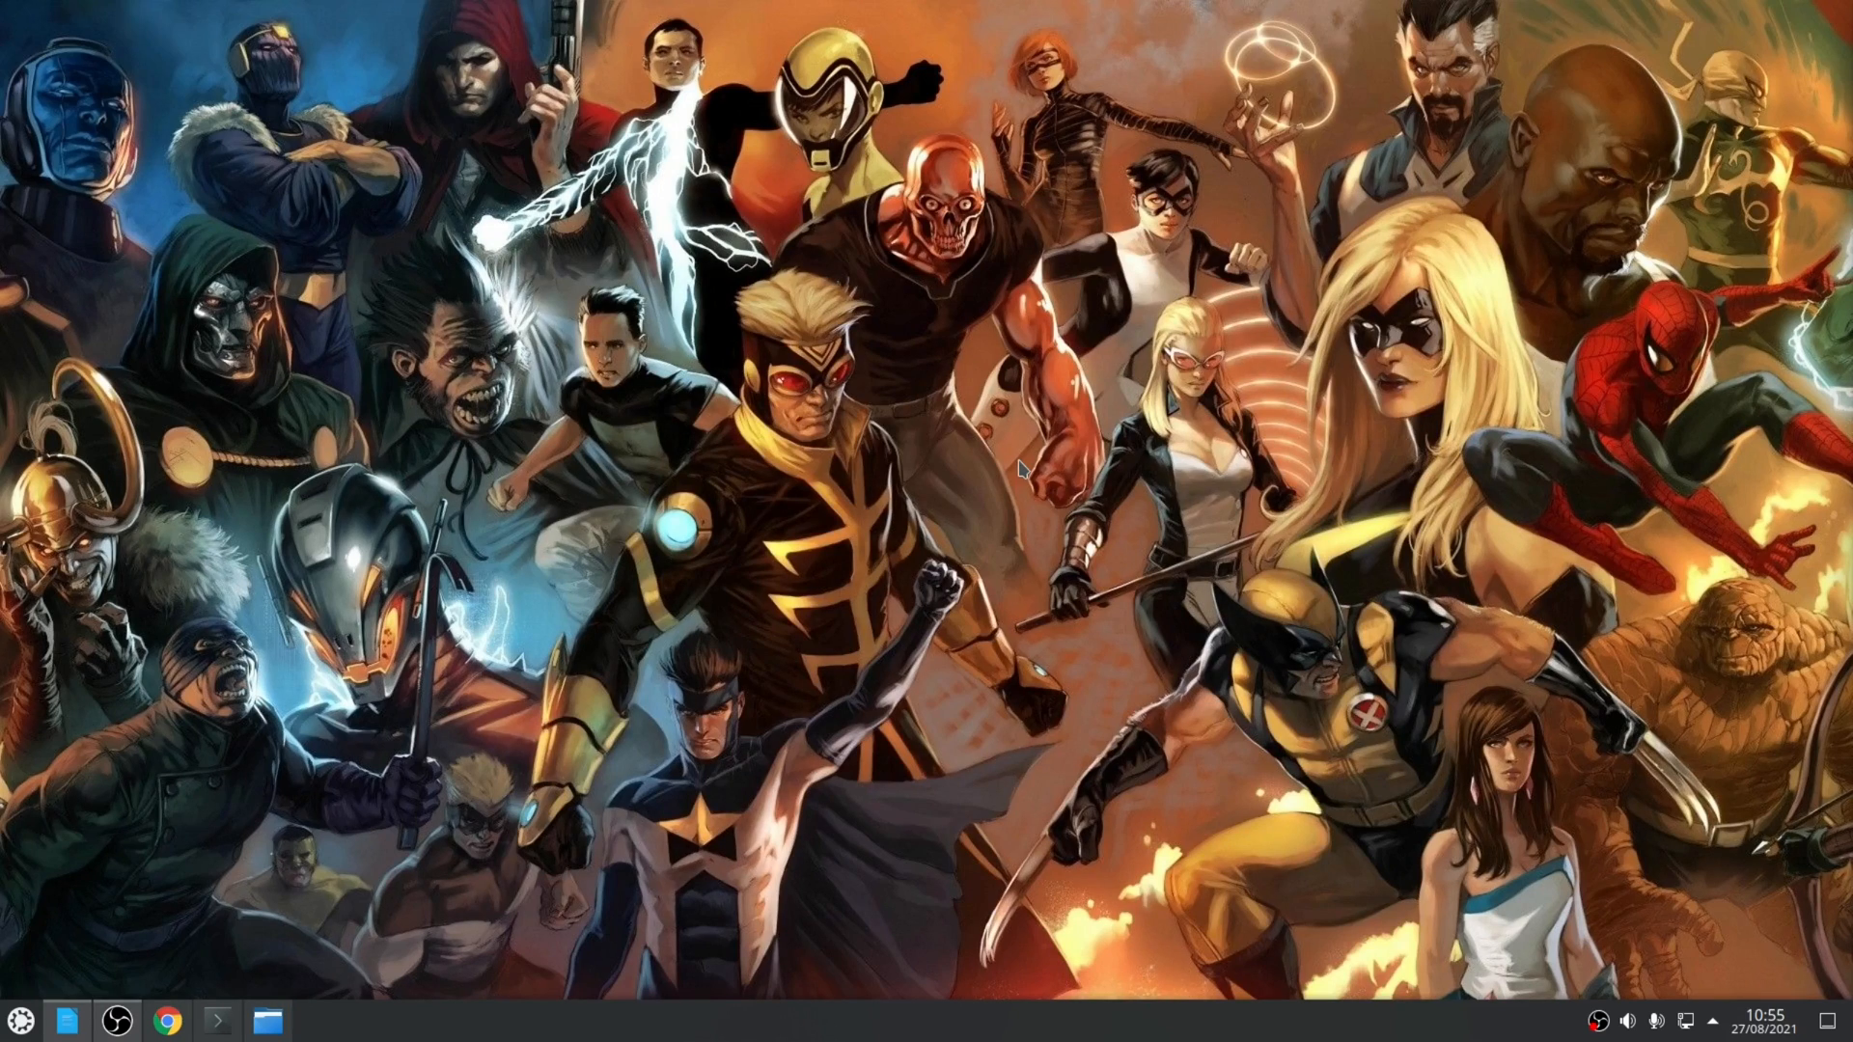